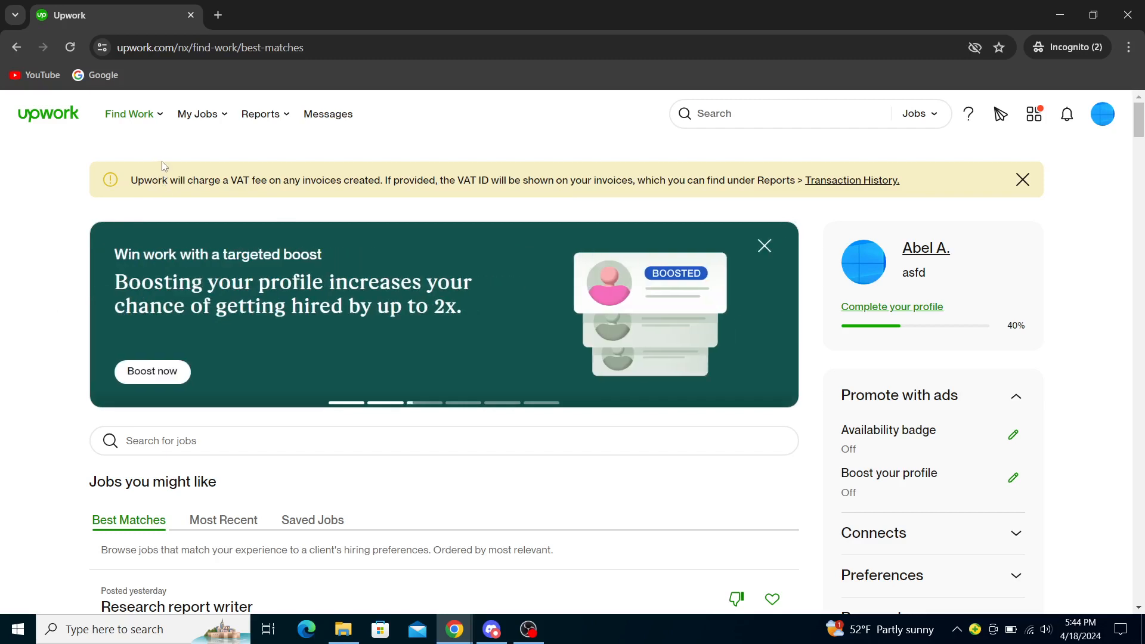
Expand the Find Work menu to show saved jobs, proposals, profile and stats
left_click(131, 115)
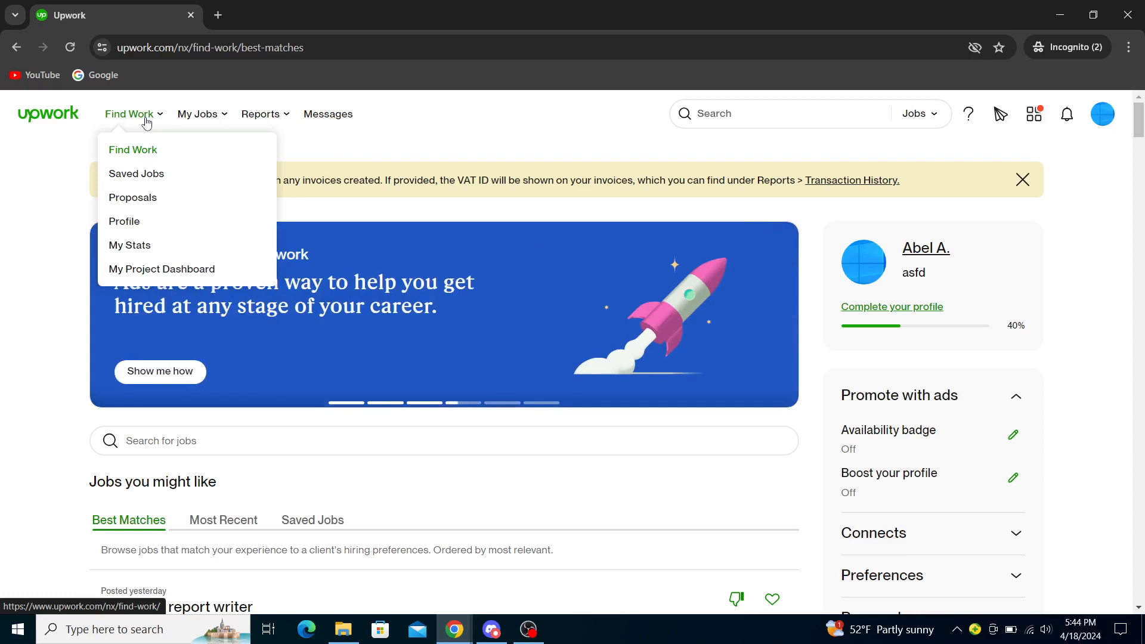
mouse_move(133, 198)
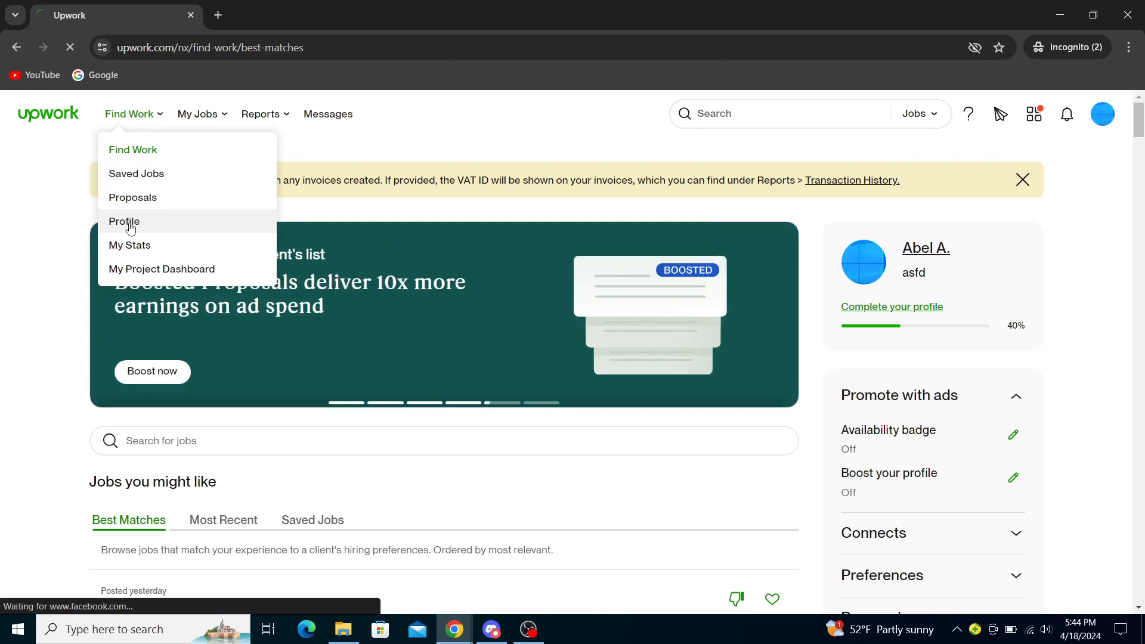
Go to the Profile page and scroll through title, rate, overview, work history and portfolio sections
left_click(125, 223)
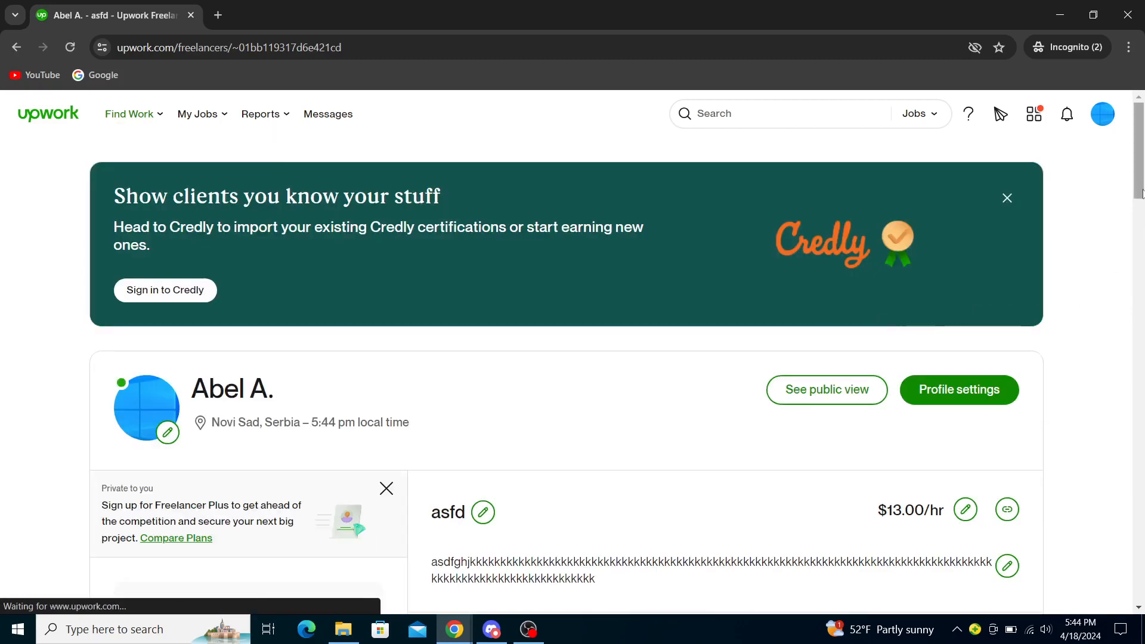
scroll("down", 3)
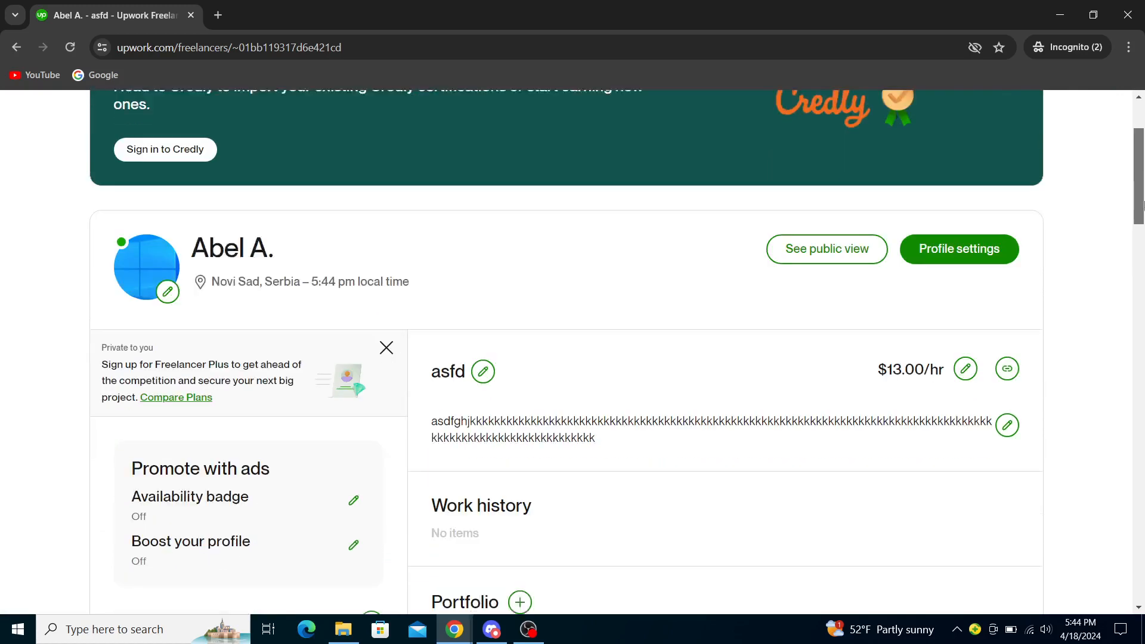
scroll("down", 3)
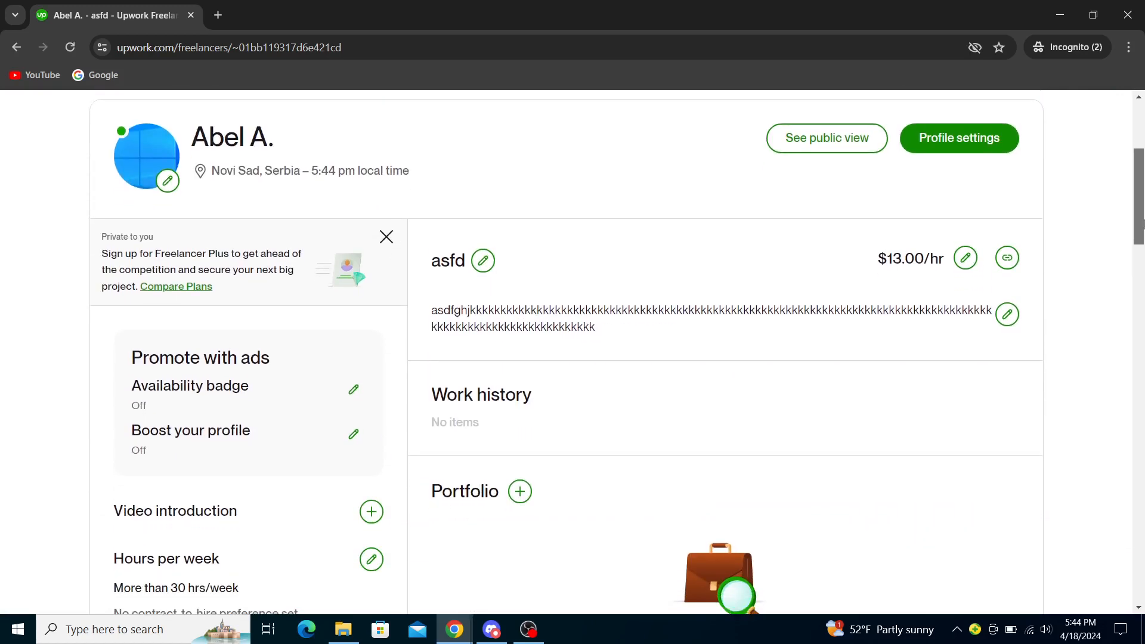
scroll("down", 3)
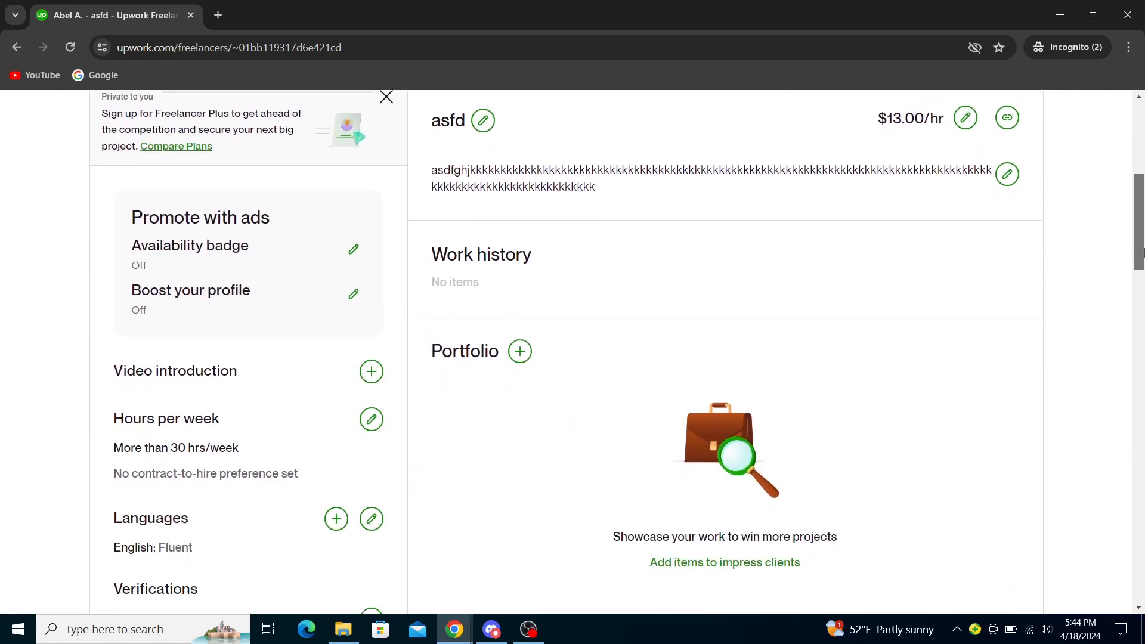
scroll("down", 3)
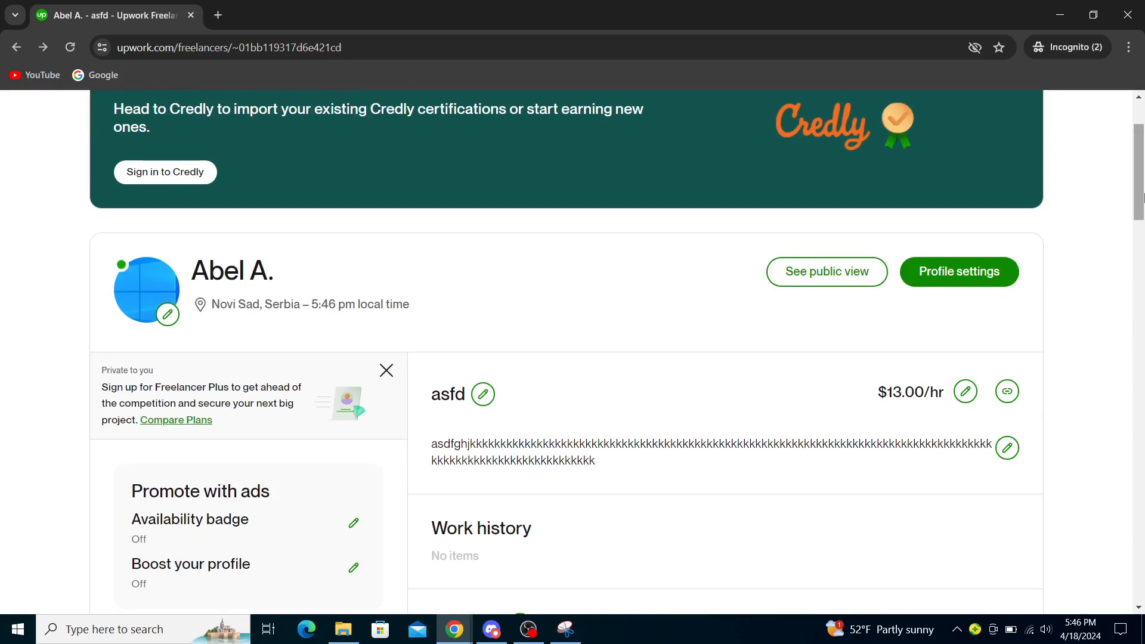
scroll("down", 3)
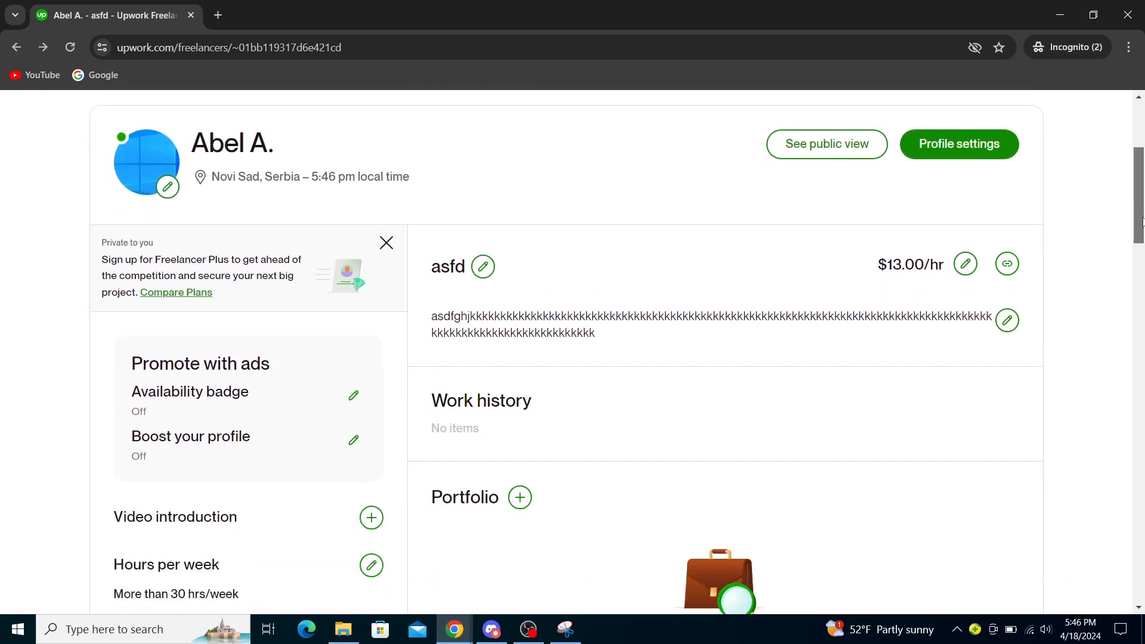
scroll("down", 3)
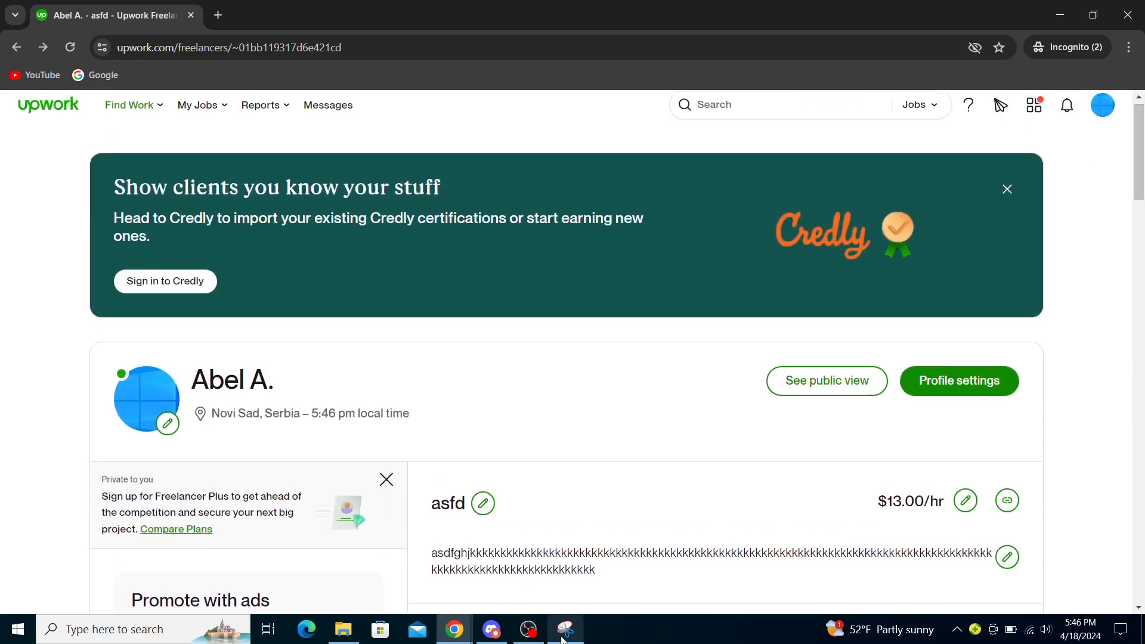
left_click(564, 628)
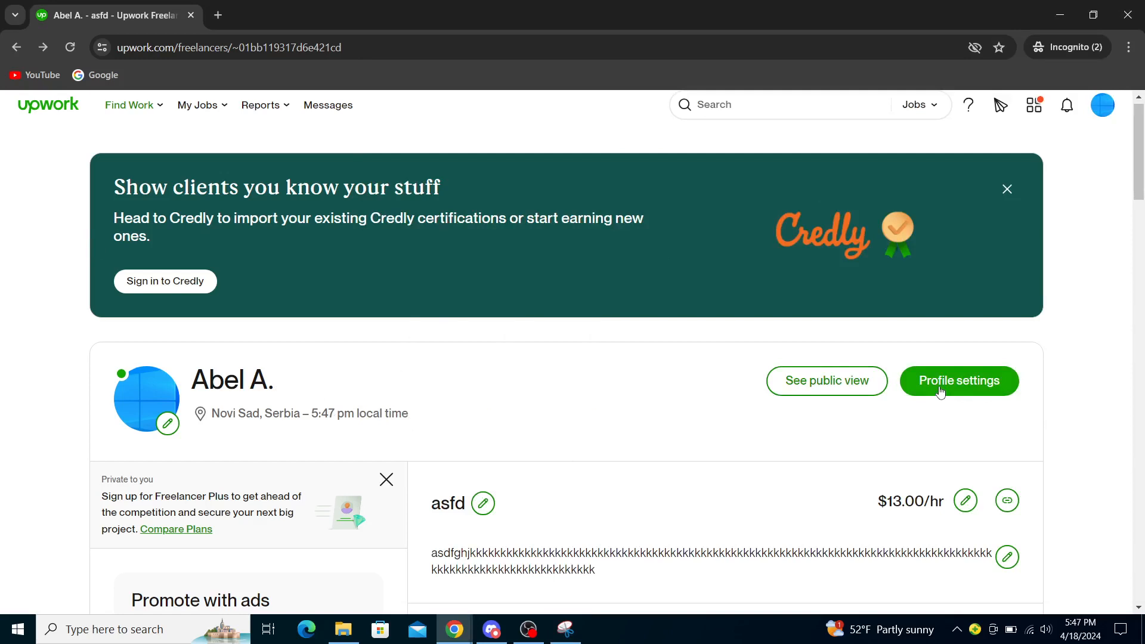
scroll("down", 3)
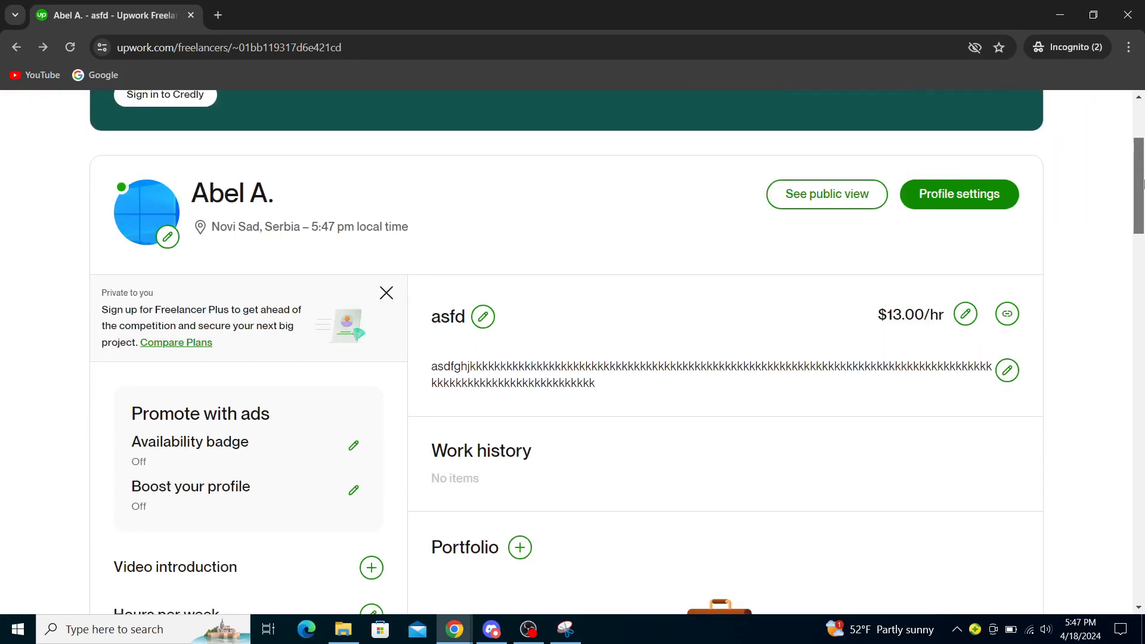